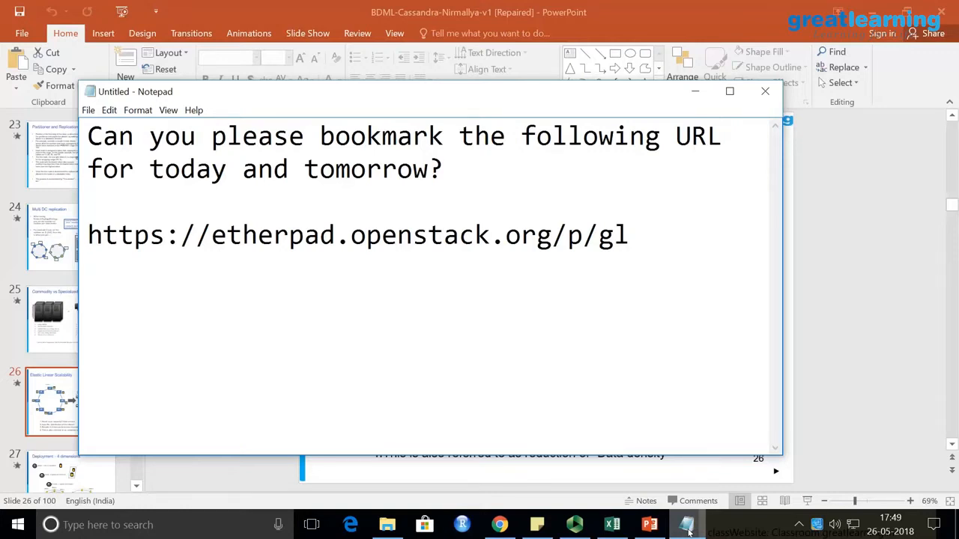
Start a new empty line after the etherpad URL in the bookmark request
key("enter")
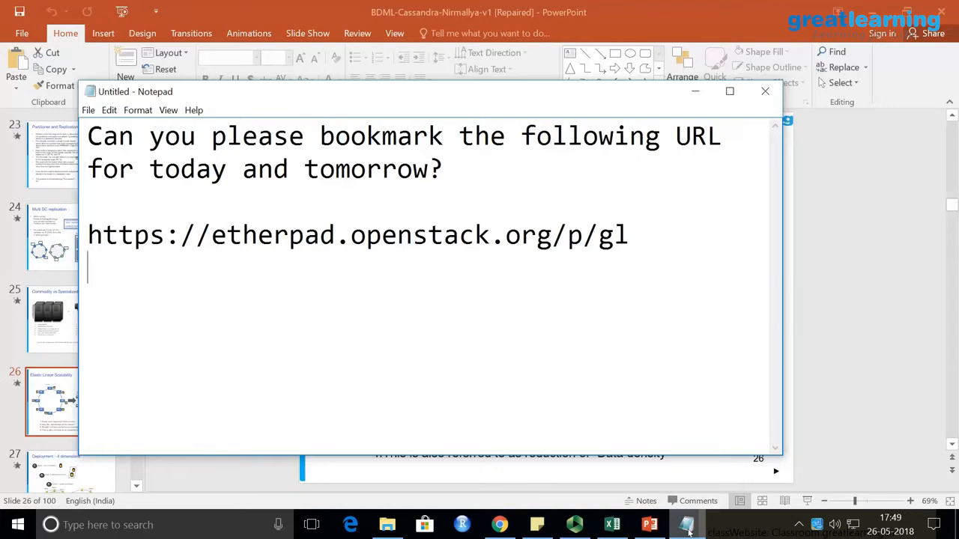